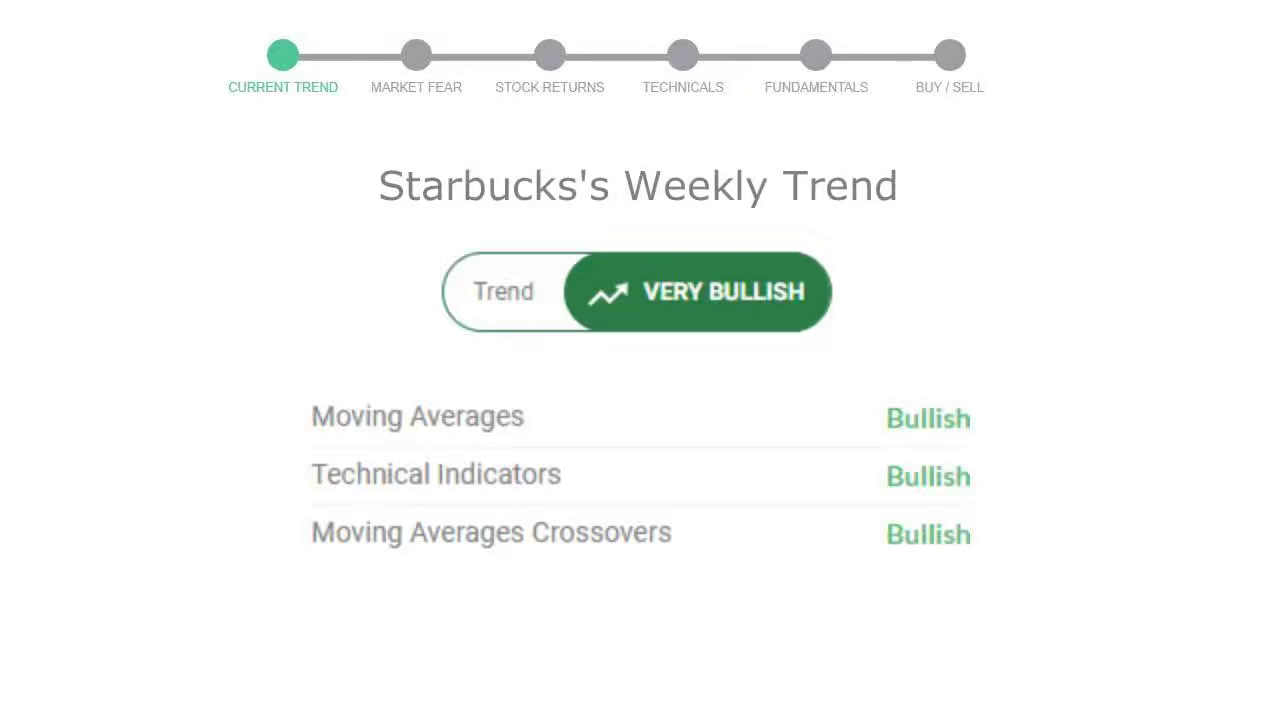
Advance past the very bullish weekly trend slide to the market fear gauge (63, Greed).
{"action": "left_click", "coordinate": [416, 55]}
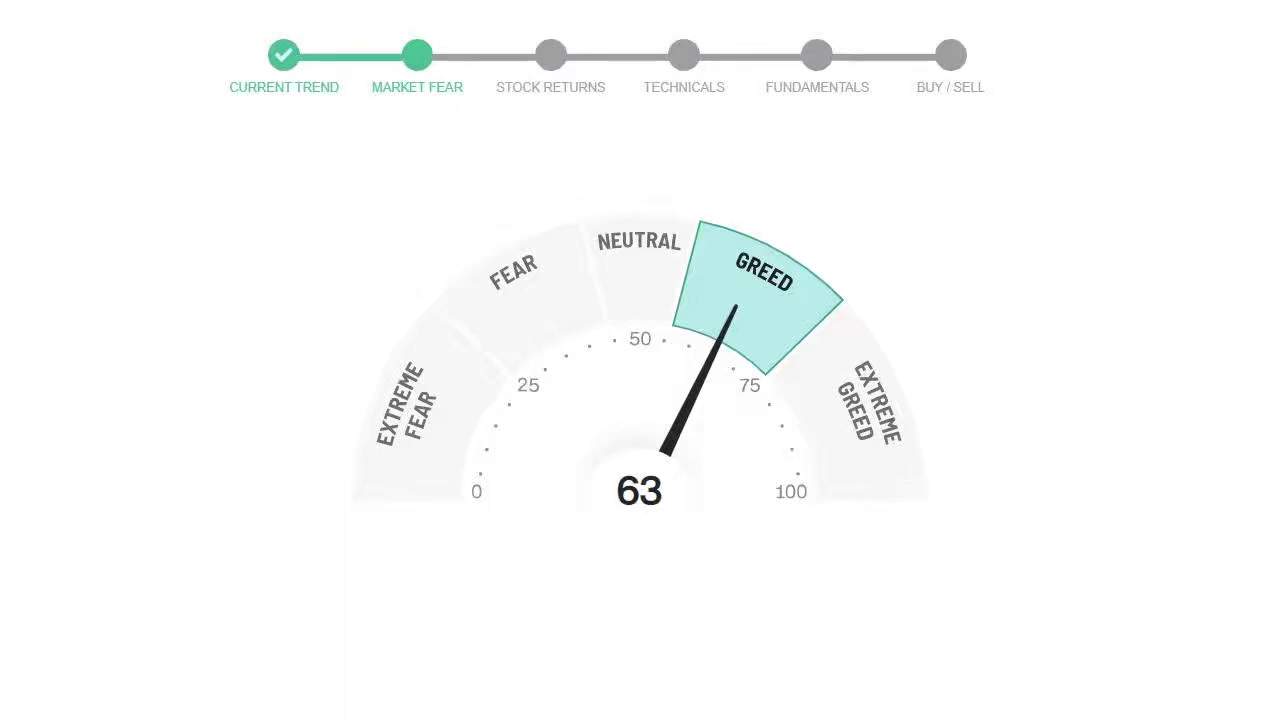
Advance to the Starbucks returns table: 1 week −0.17%, 3 months 27.29%, 3 years 15.85%.
{"action": "left_click", "coordinate": [550, 55]}
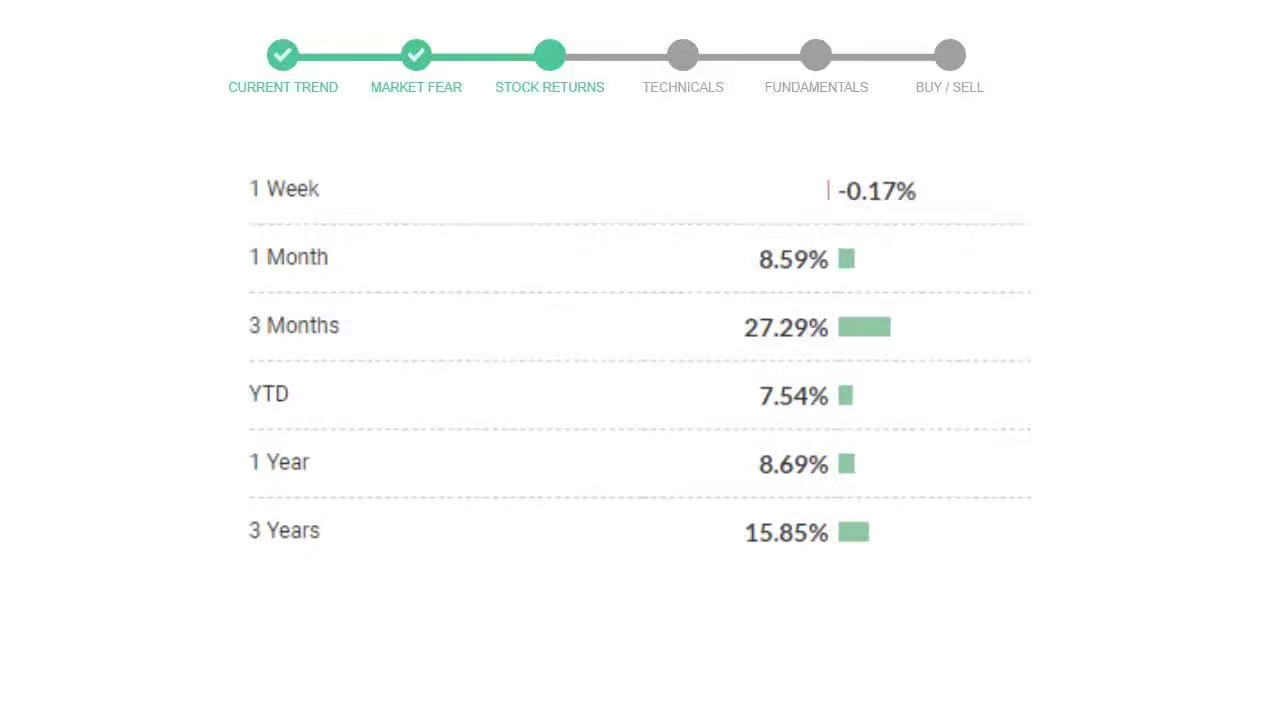
{"action": "left_click", "coordinate": [816, 55]}
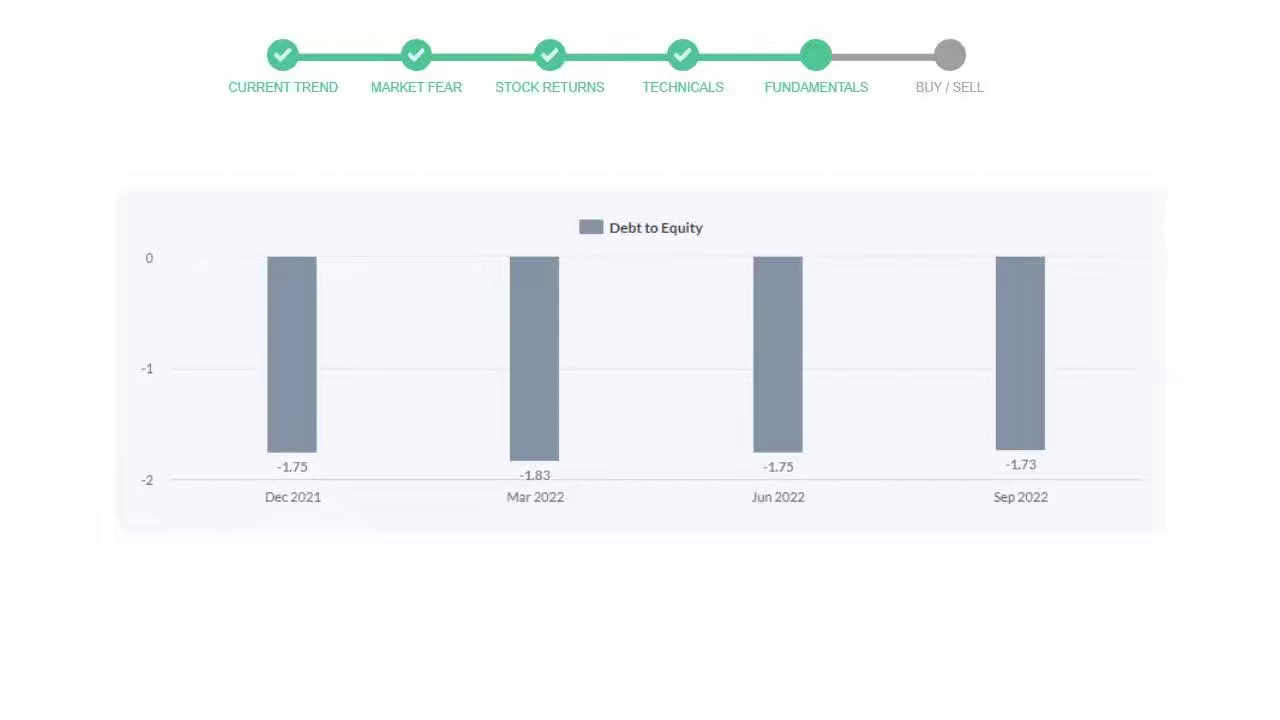
Advance to the final gauge reading Buy, with 2 sell, 9 neutral, 15 buy signals.
{"action": "left_click", "coordinate": [949, 55]}
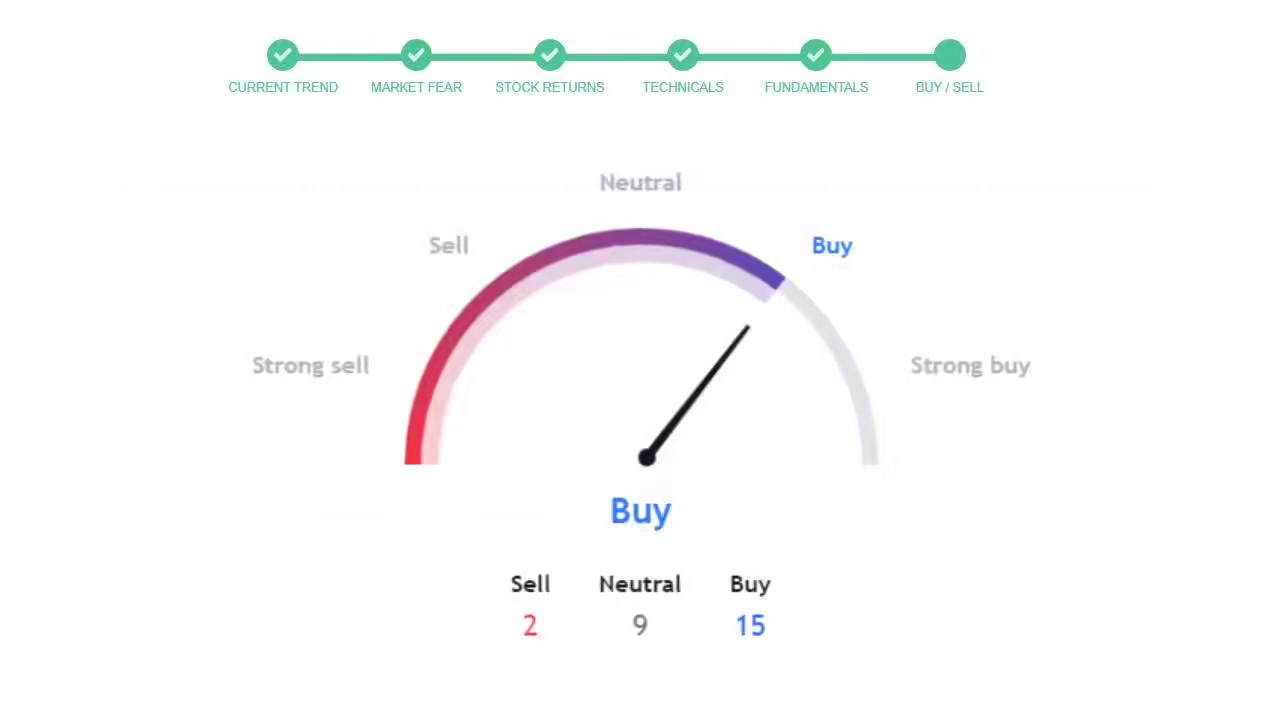